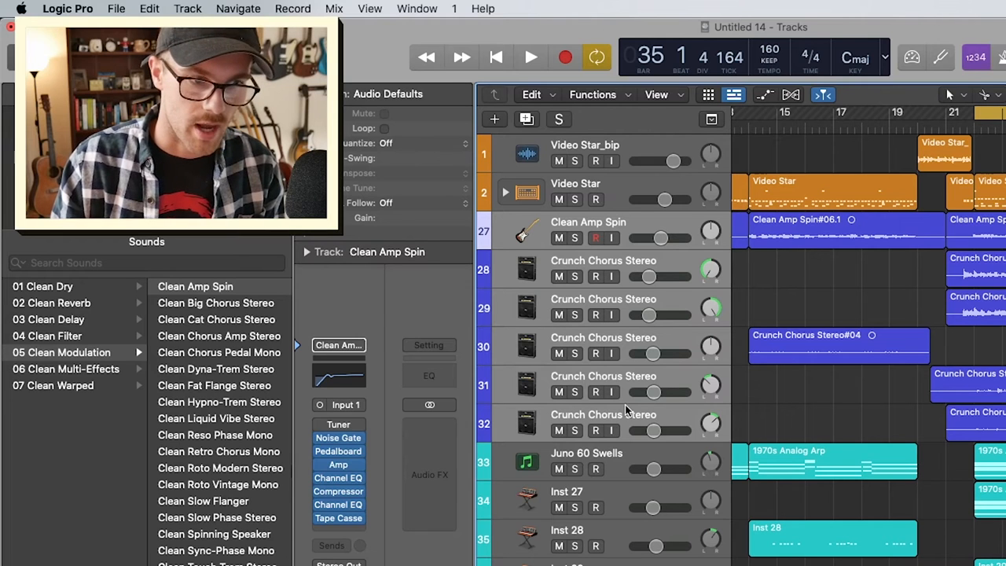
{"action": "mouse_move", "coordinate": [947, 496]}
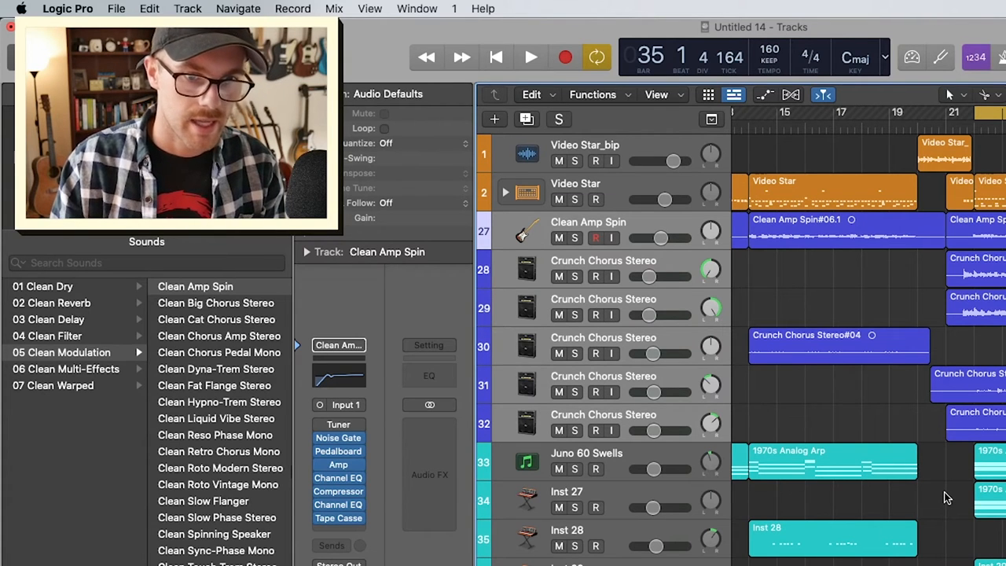